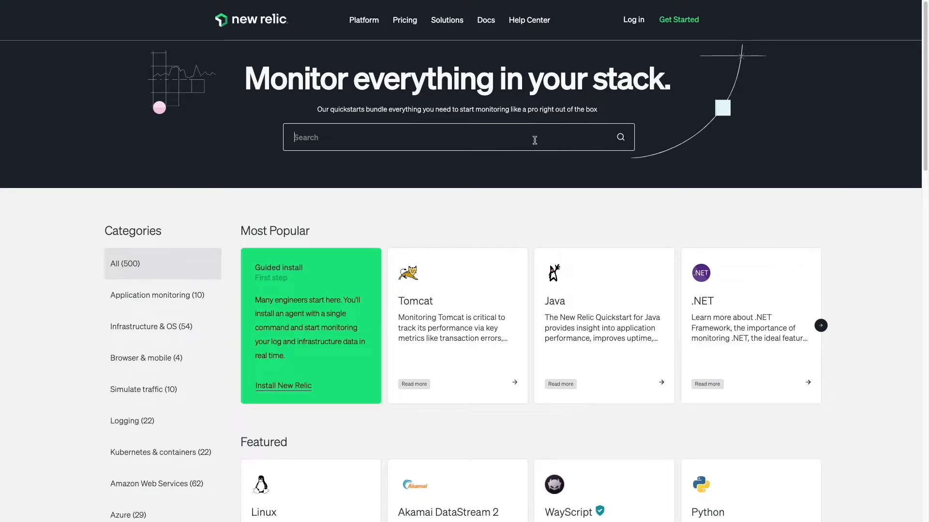
# Search the catalog for 'Cloudflare' and scroll through the Network Logs quickstart's included dashboard.
pyautogui.write('Cloudf')
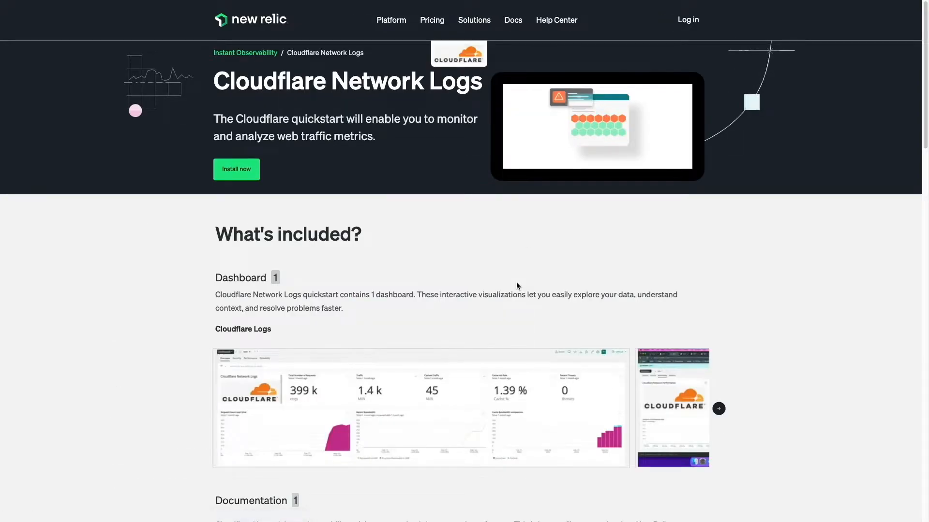
pyautogui.scroll(-3)
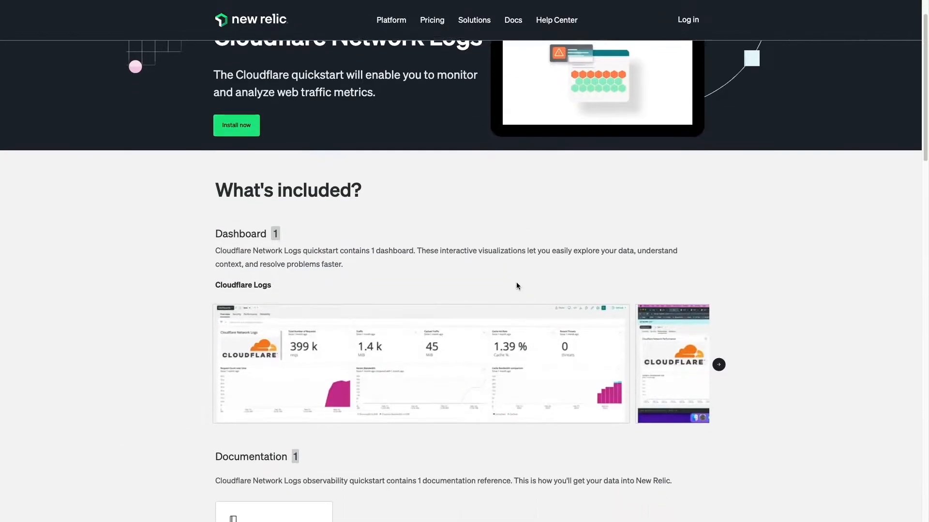
pyautogui.scroll(-3)
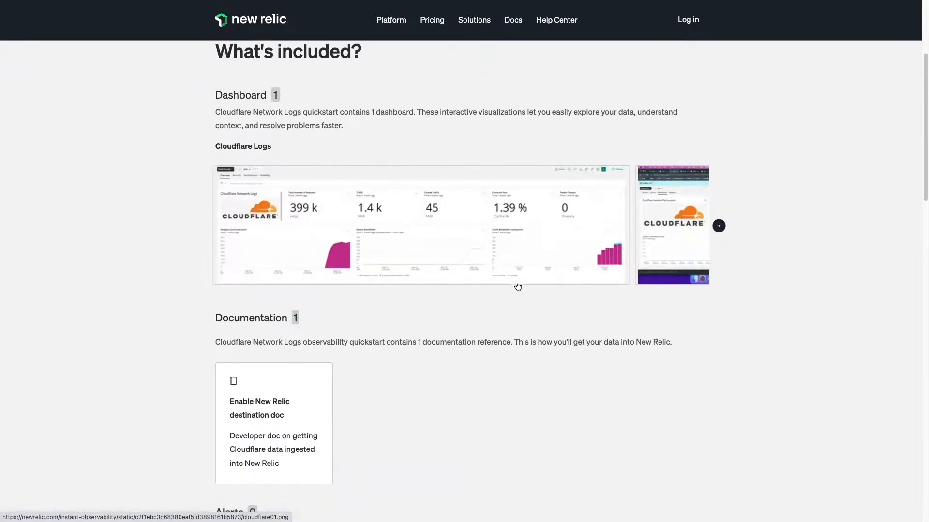
pyautogui.scroll(-3)
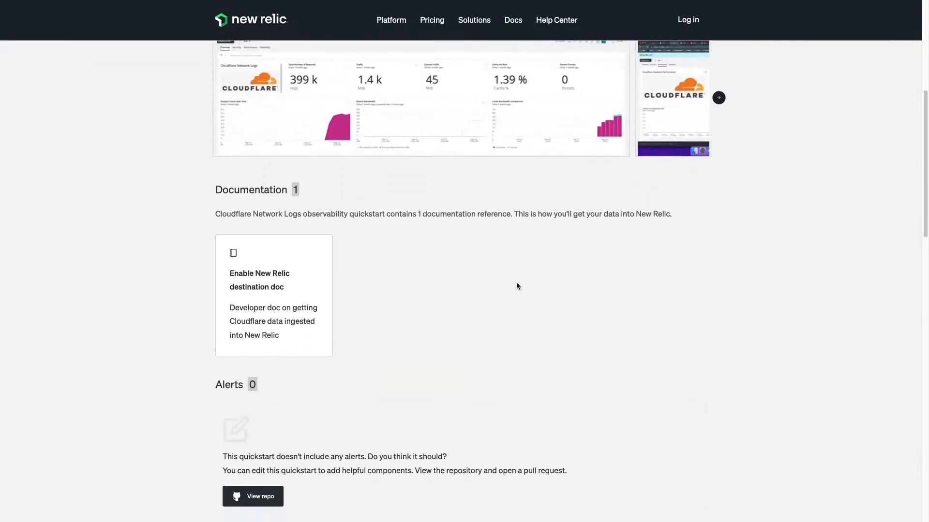
pyautogui.scroll(-3)
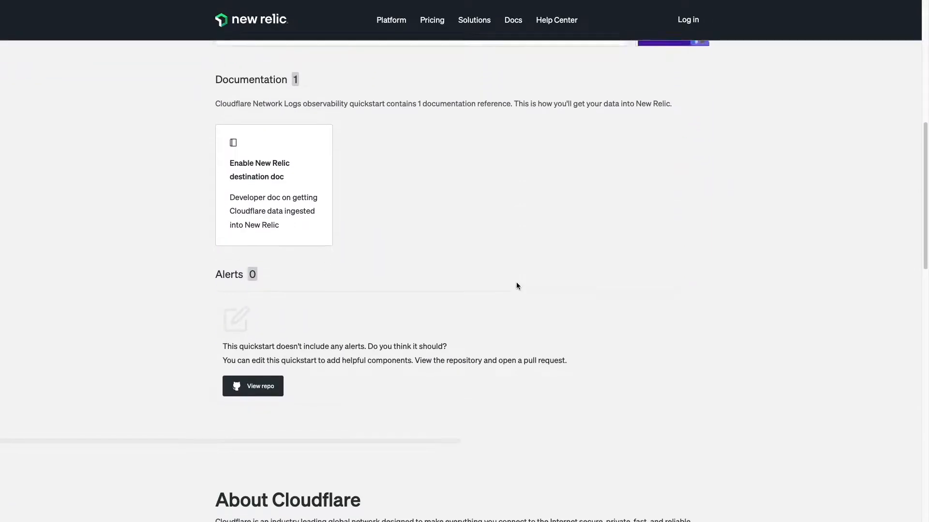
pyautogui.scroll(3)
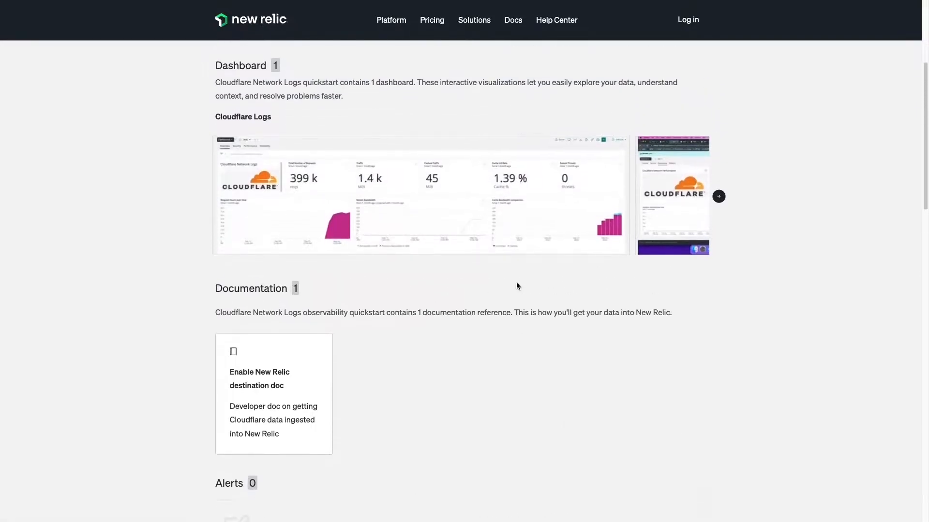
pyautogui.scroll(3)
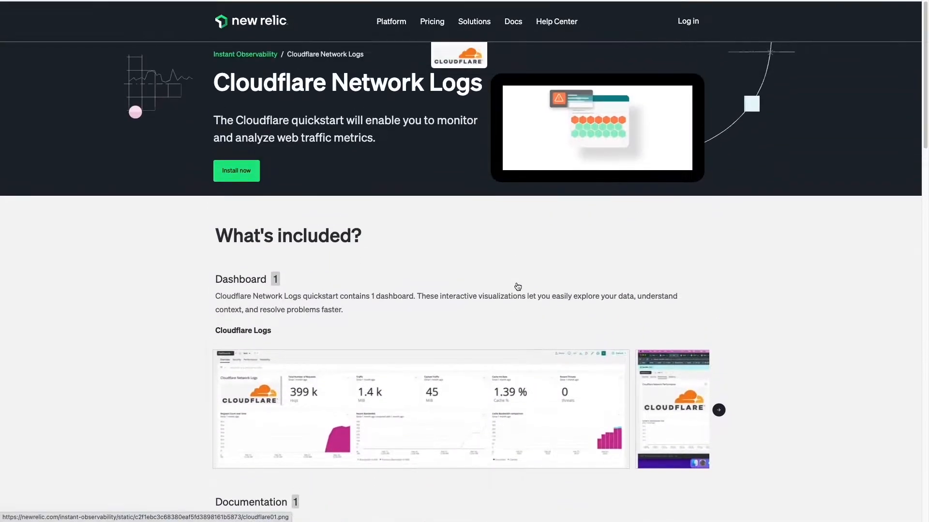
pyautogui.scroll(-3)
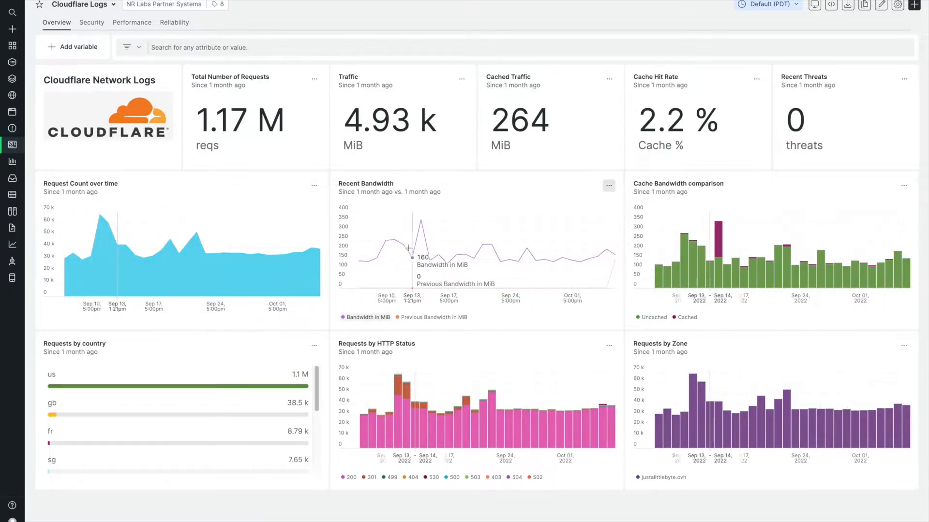
pyautogui.moveTo(401, 380)
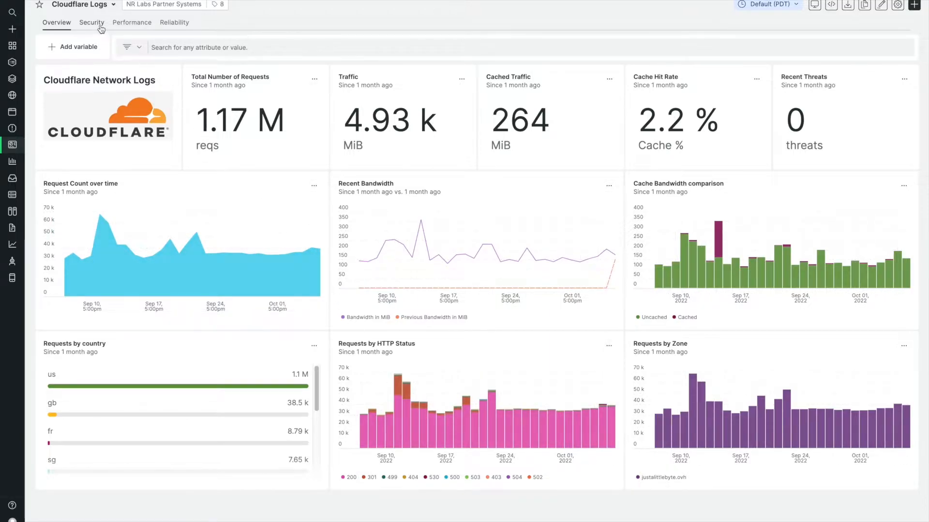
# Switch through the Security, Performance and Reliability dashboard pages, narrowing to Sep 14–15.
pyautogui.click(91, 22)
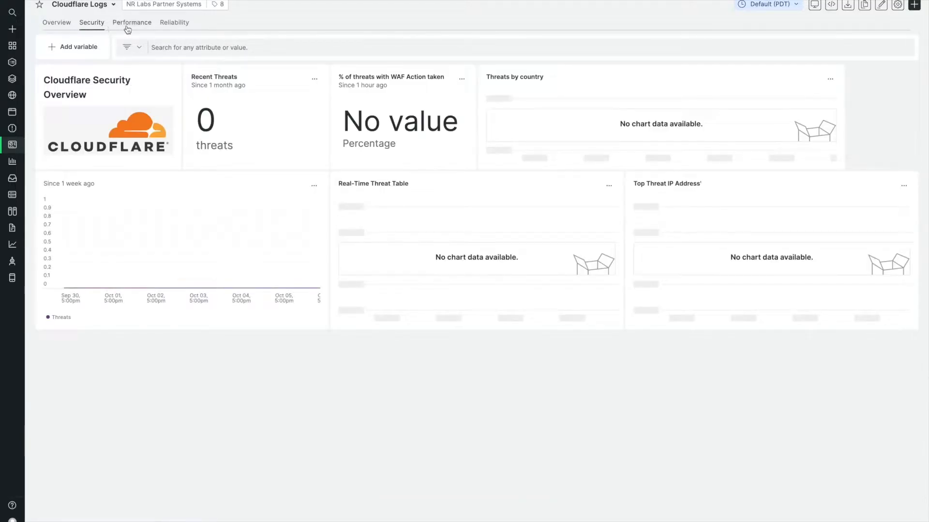
pyautogui.click(131, 22)
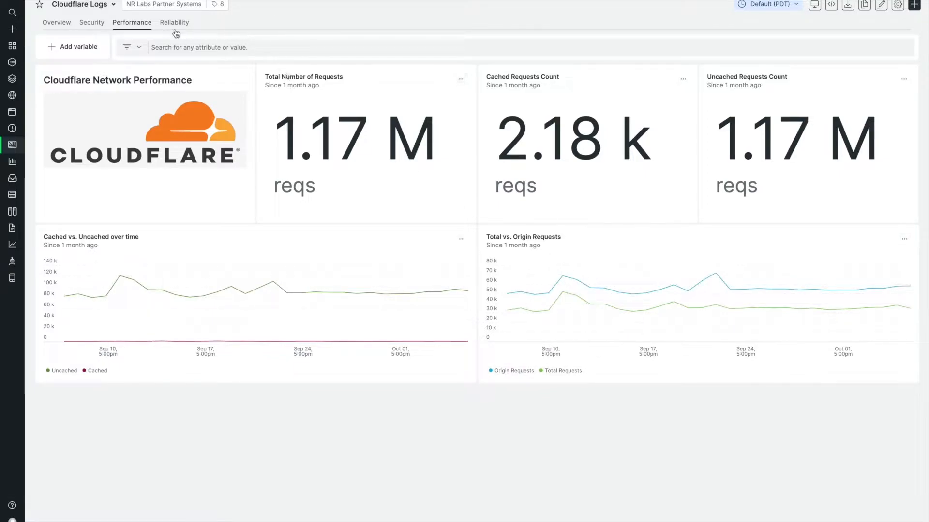
pyautogui.click(174, 23)
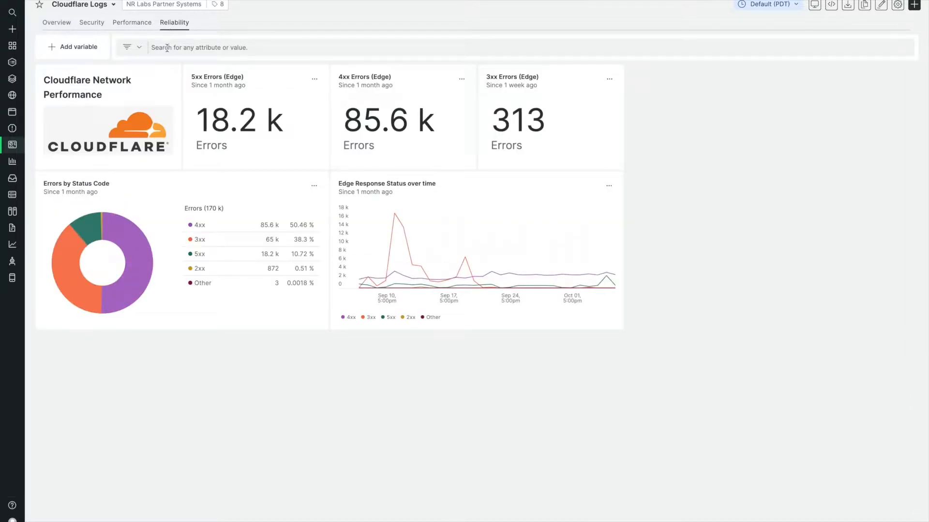
pyautogui.moveTo(83, 227)
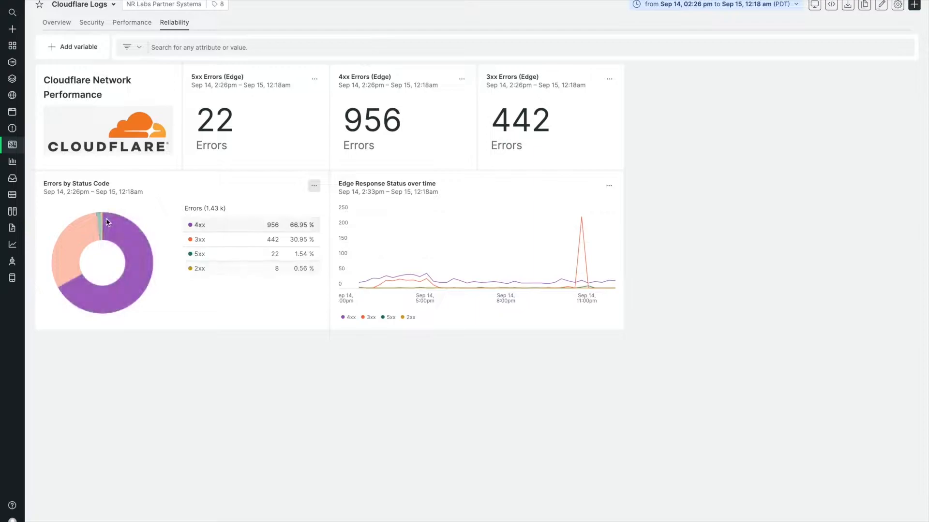
pyautogui.moveTo(405, 283)
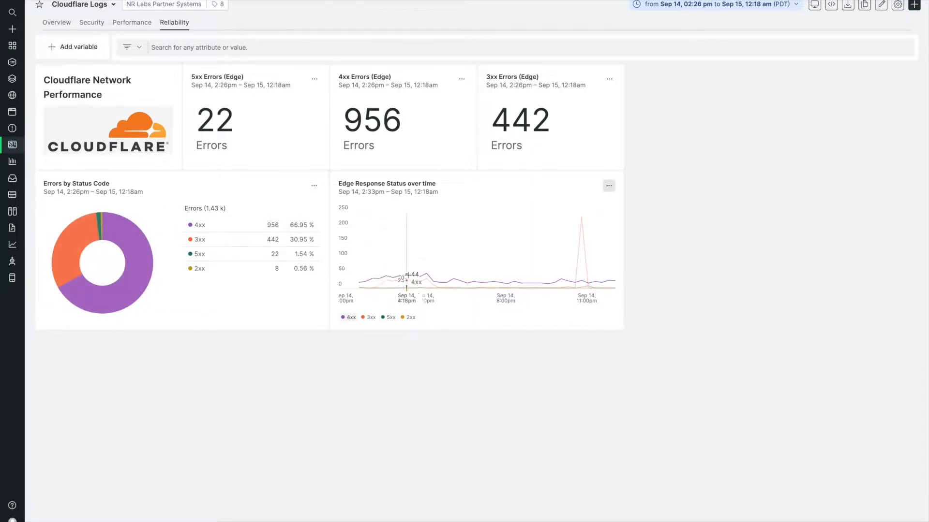
pyautogui.click(718, 7)
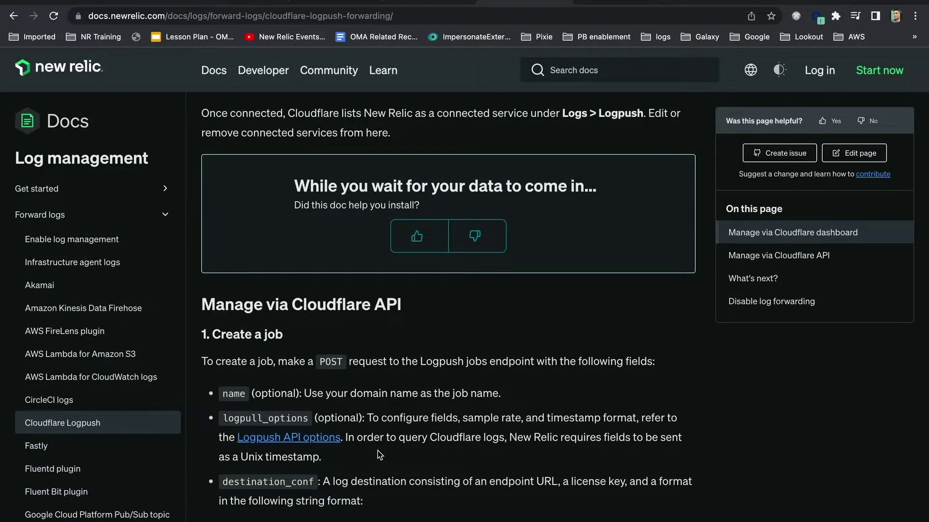
pyautogui.moveTo(307, 396)
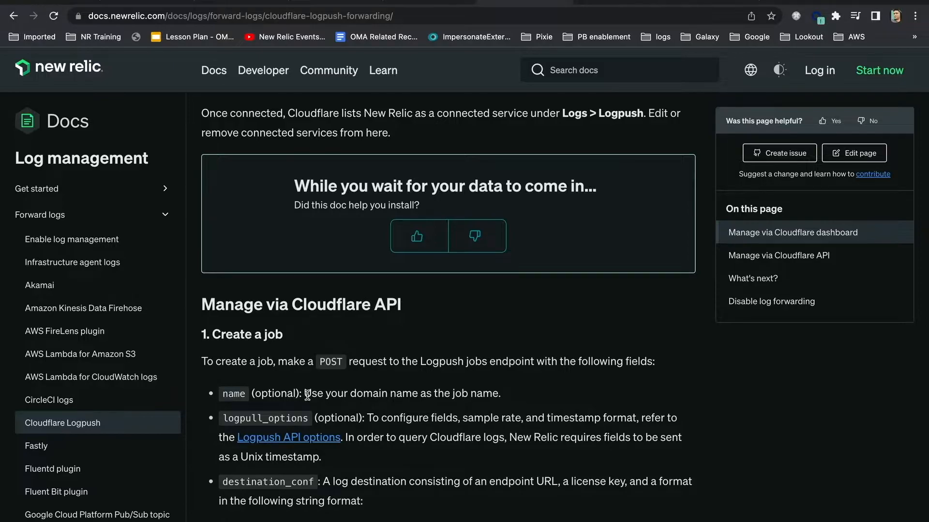
pyautogui.moveTo(383, 398)
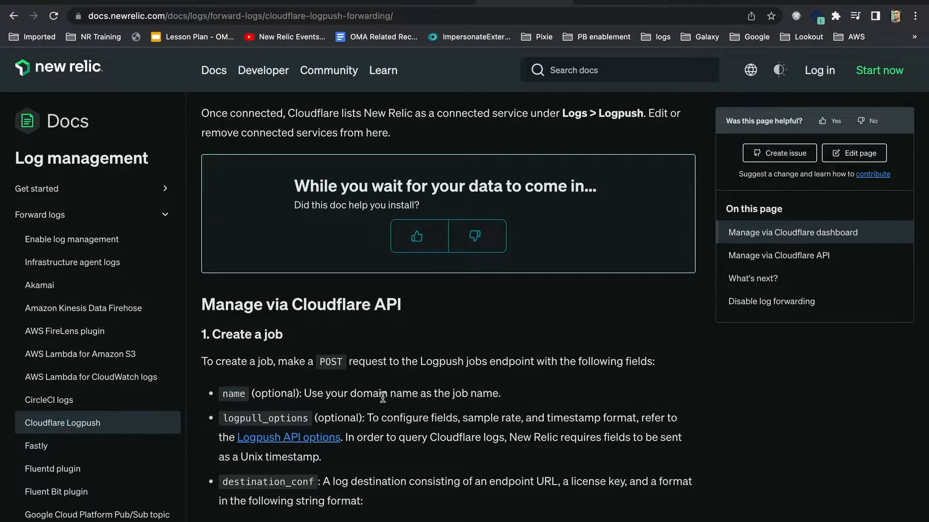
# Scroll the Logpush forwarding guide down to the Cloudflare API job-creation section.
pyautogui.scroll(-3)
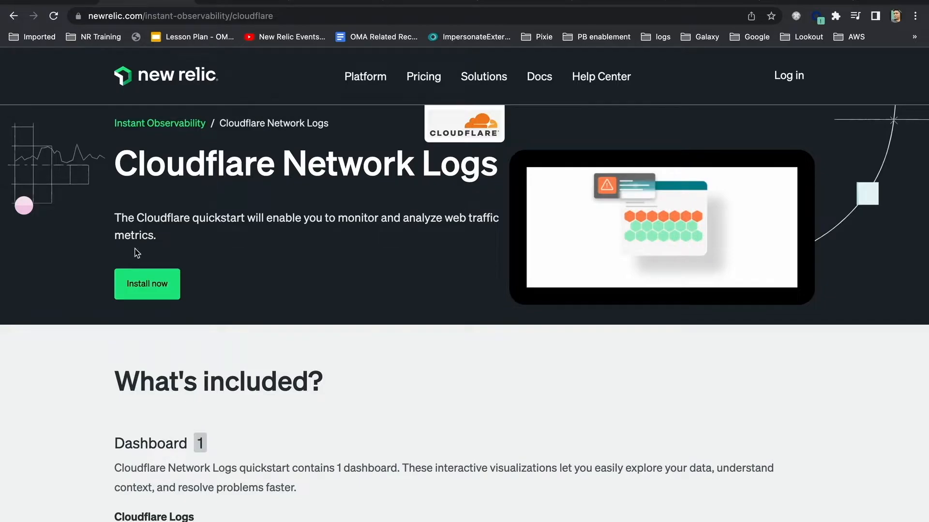
# Install the Cloudflare Network Logs quickstart into the test account.
pyautogui.click(146, 284)
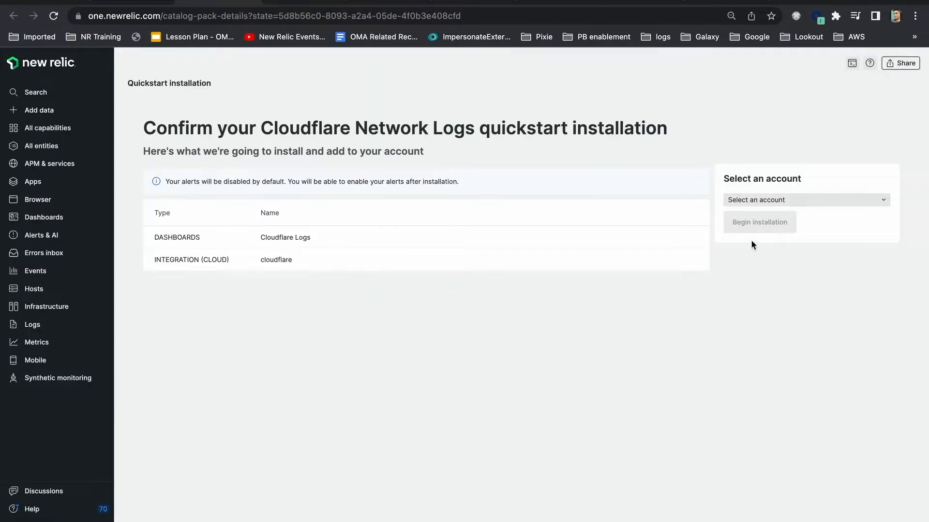
pyautogui.click(806, 200)
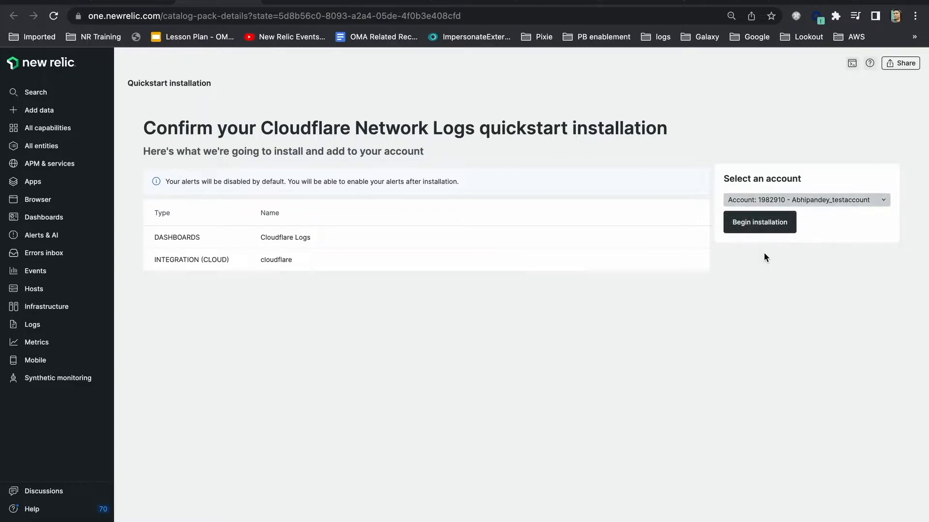
pyautogui.click(759, 222)
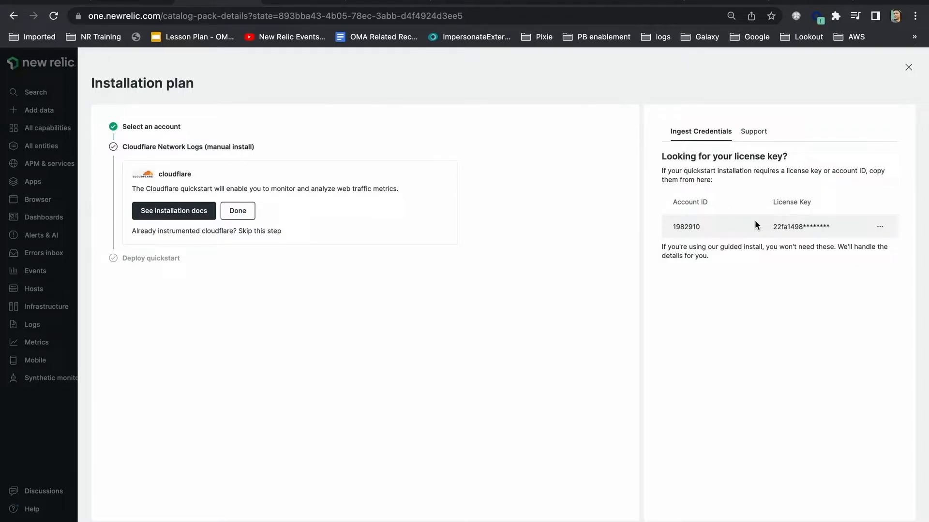
pyautogui.moveTo(772, 150)
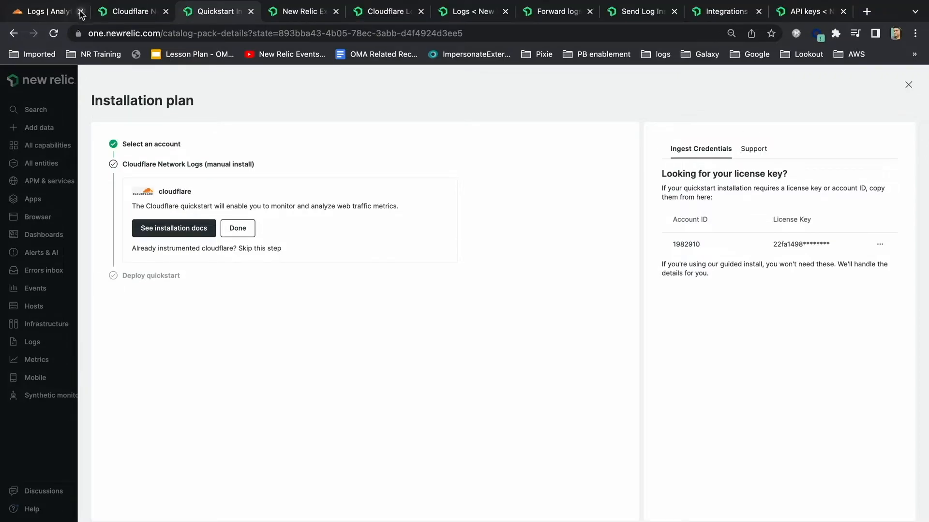
# Switch to the Cloudflare dashboard after viewing the account ID and license key.
pyautogui.click(44, 11)
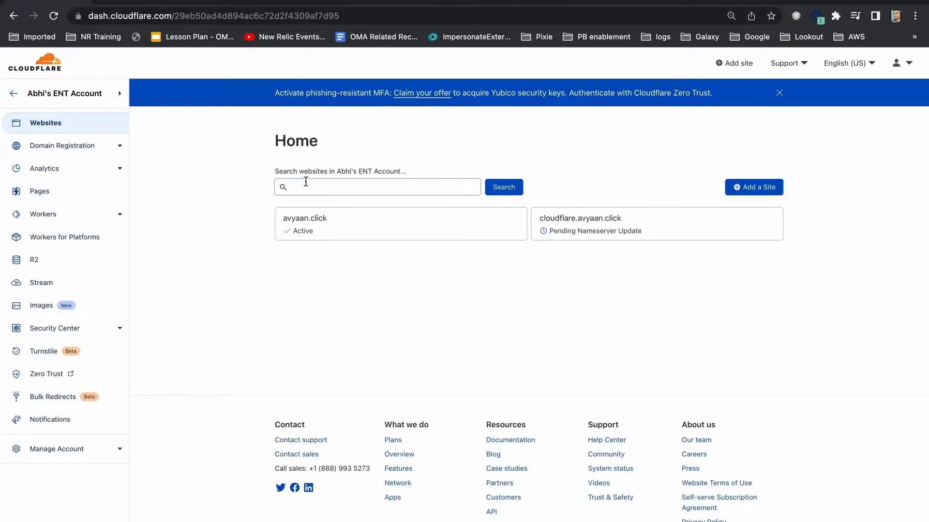
pyautogui.moveTo(377, 216)
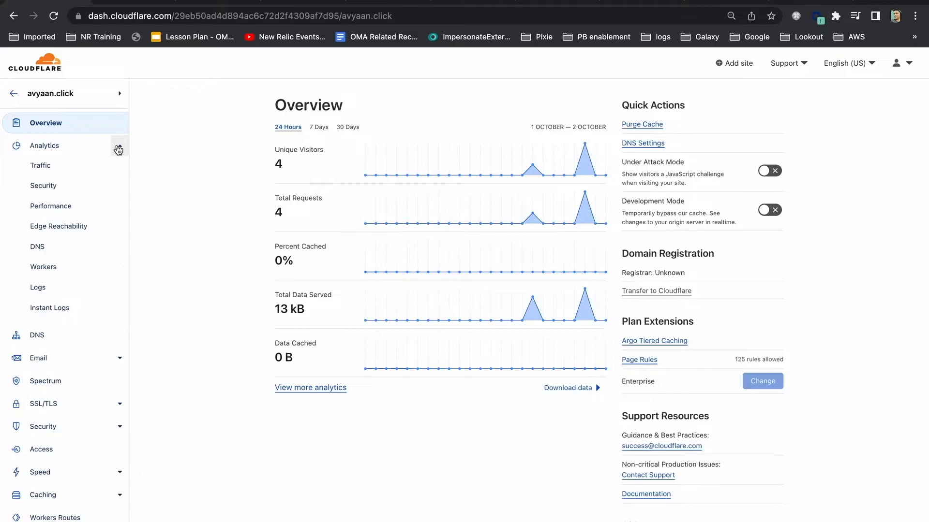
# Open the avyaan.click site's Logpush logs page under Analytics.
pyautogui.click(38, 287)
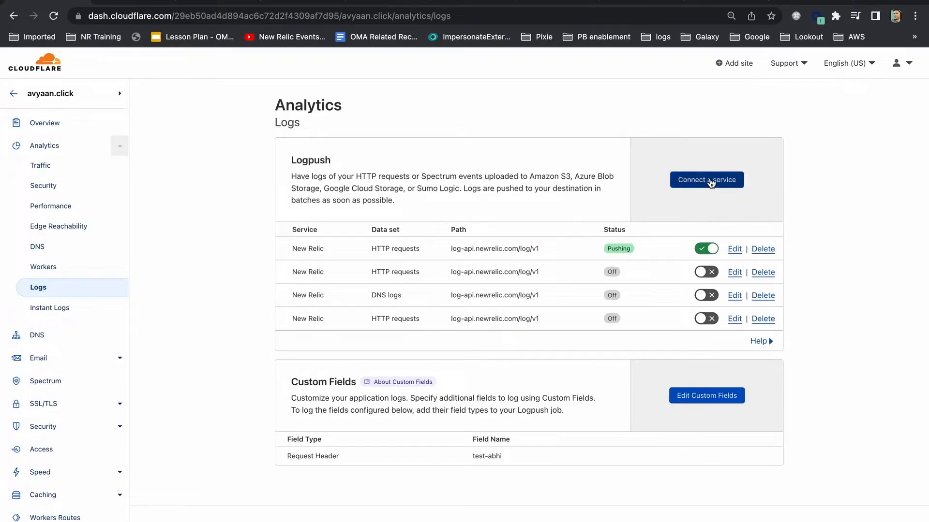
# Start a new Logpush job with HTTP requests as the data set.
pyautogui.click(706, 180)
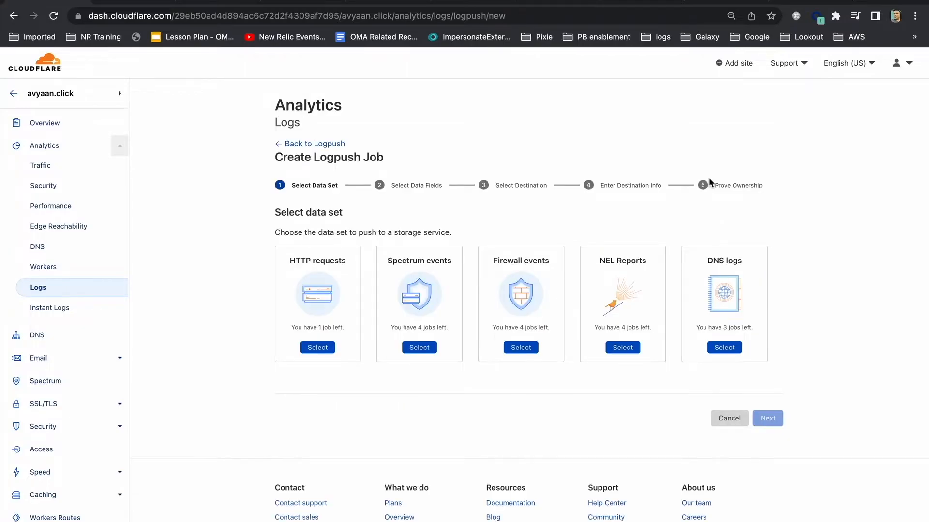
pyautogui.moveTo(403, 292)
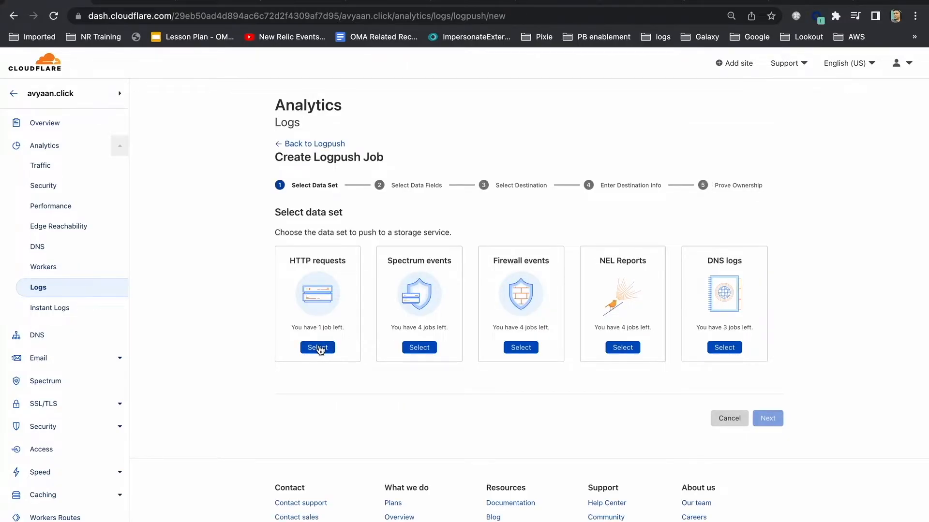
pyautogui.click(318, 348)
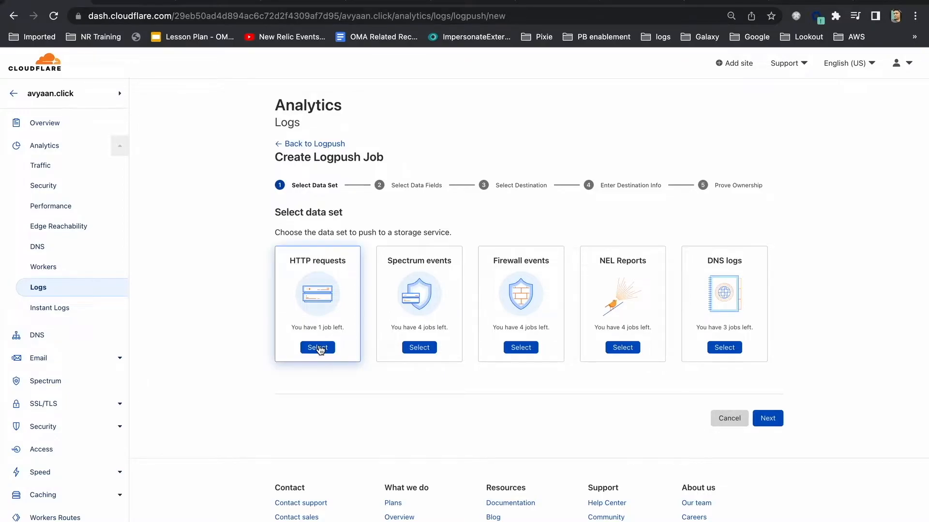
pyautogui.click(317, 348)
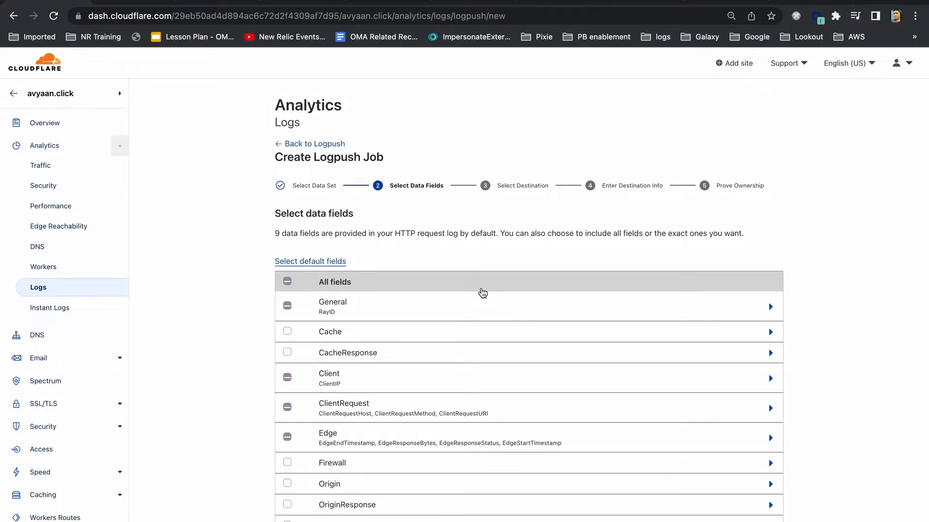
pyautogui.moveTo(283, 322)
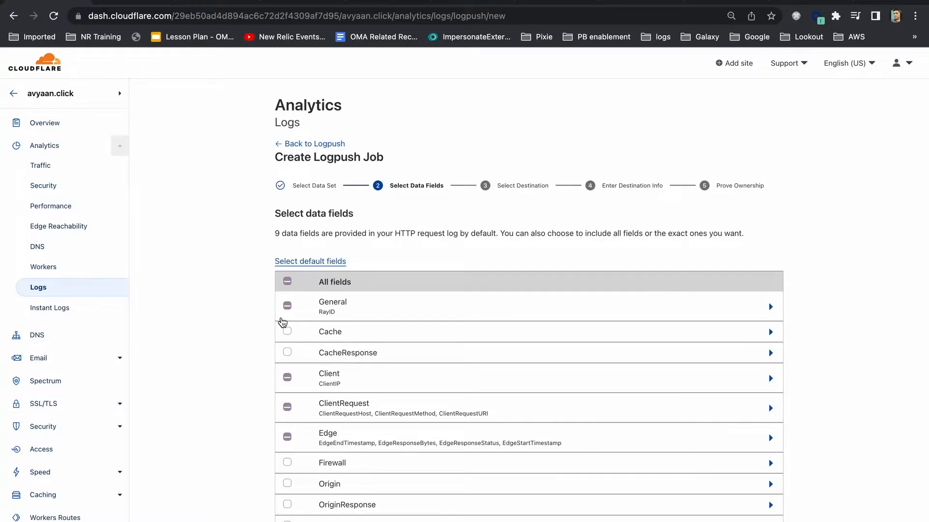
# Keep all HTTP request fields, check the advanced timestamp and sampling options, and continue.
pyautogui.click(287, 281)
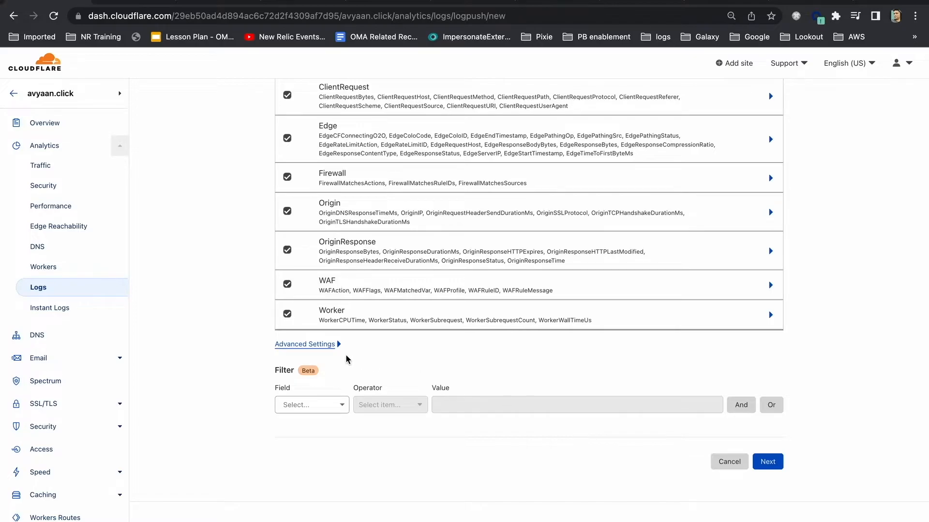
pyautogui.click(305, 344)
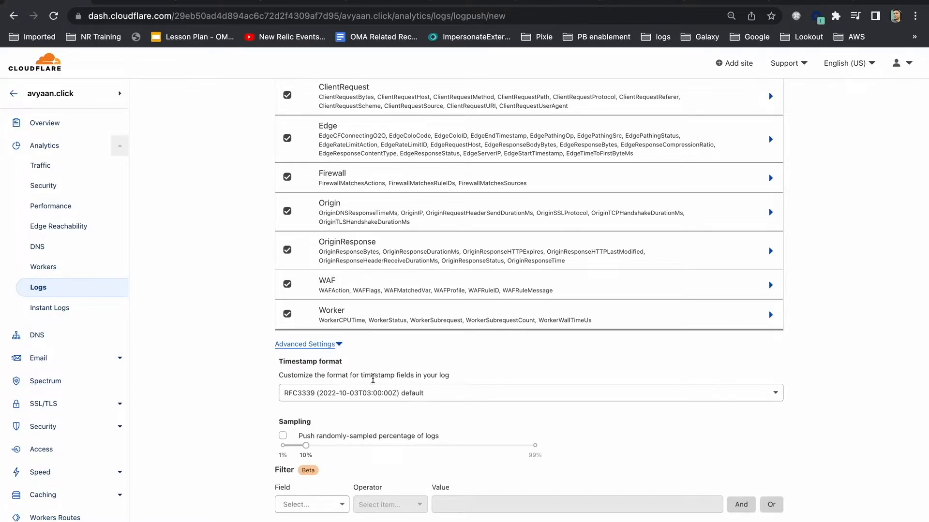
pyautogui.click(282, 435)
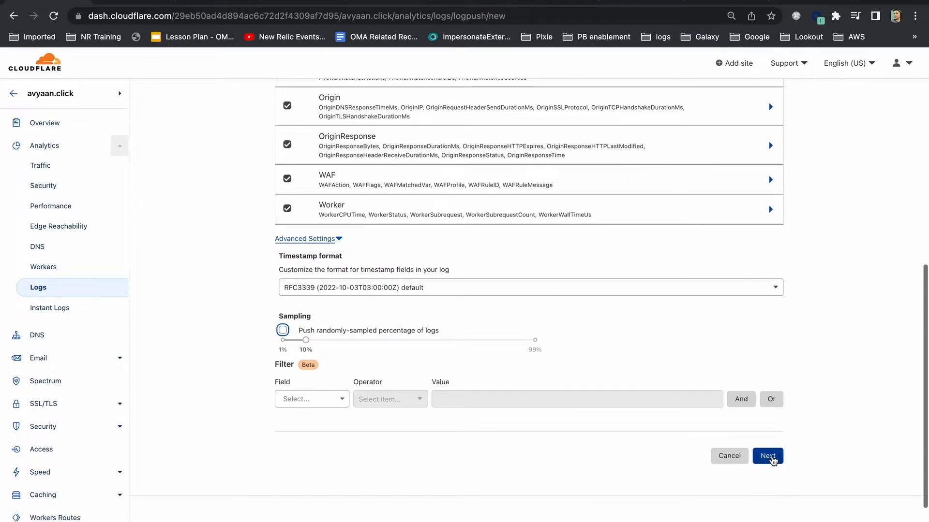
pyautogui.click(768, 455)
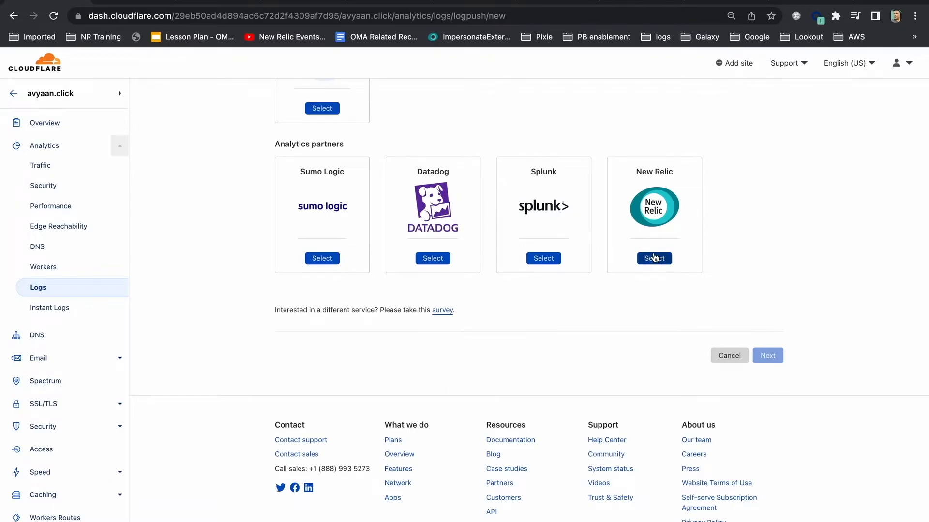
pyautogui.moveTo(658, 240)
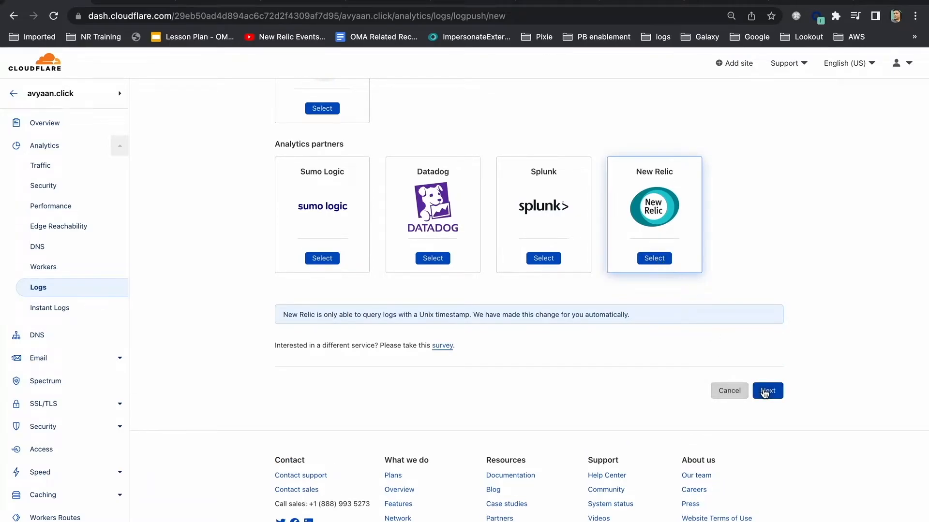
pyautogui.click(767, 391)
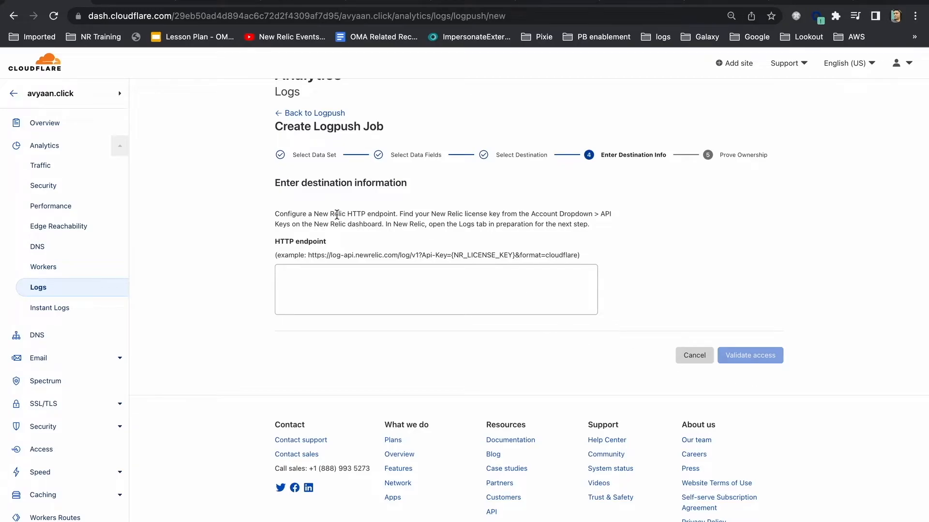
pyautogui.moveTo(307, 256)
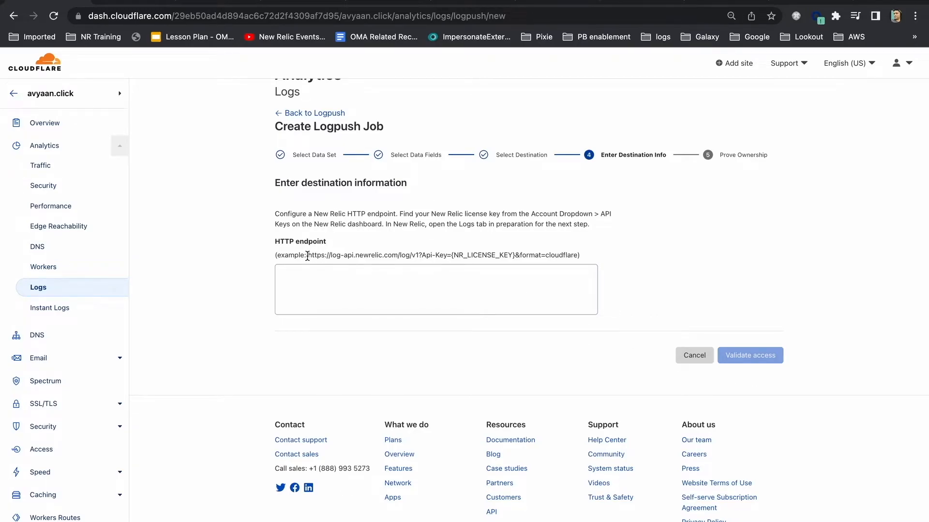
pyautogui.moveTo(308, 255); pyautogui.dragTo(578, 255)
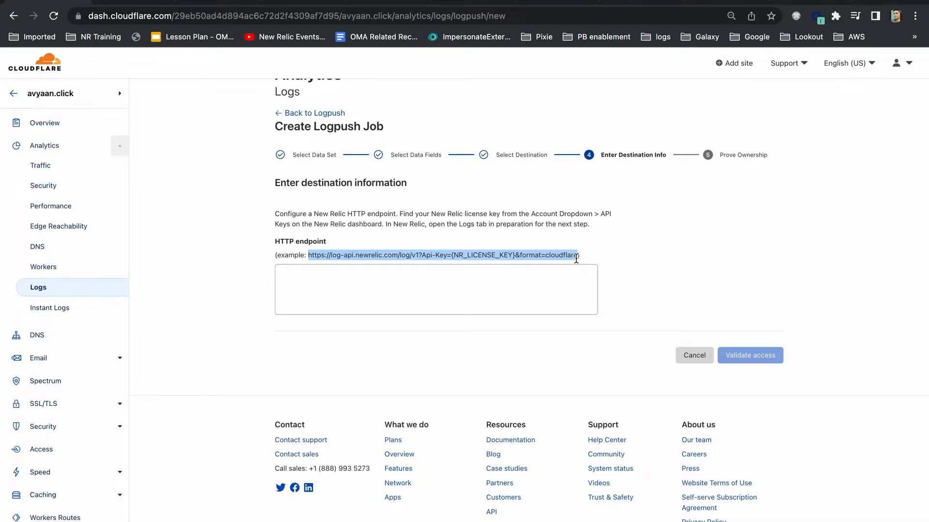
pyautogui.write('https://log-api.newrelic.com/log/v1?Api-Key={NR_LICENSE_KEY}&format=cloudflare')
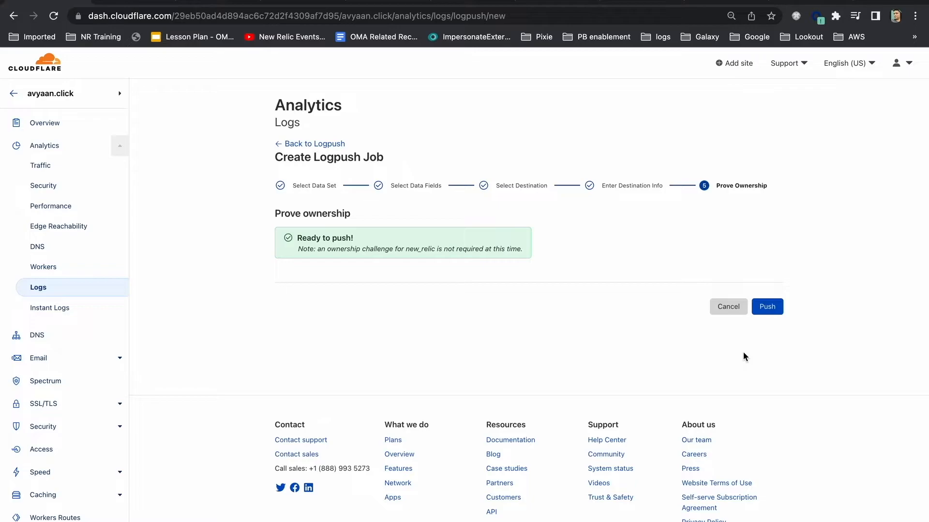
pyautogui.moveTo(760, 333)
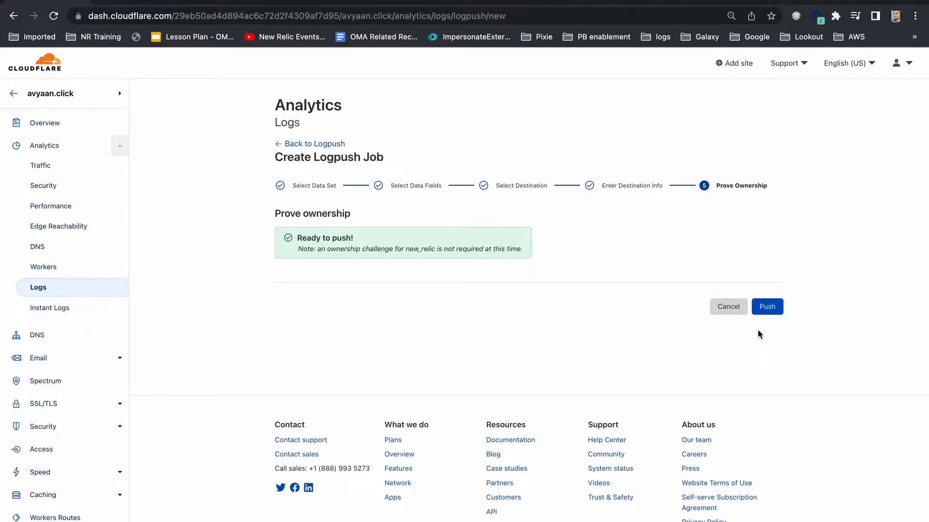
# Push the Logpush job from the Prove ownership step.
pyautogui.click(767, 306)
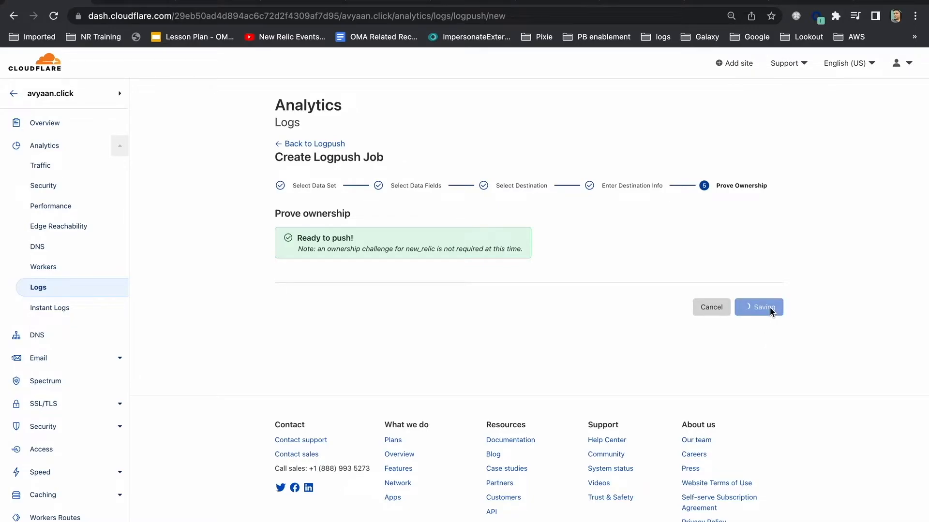
pyautogui.click(758, 307)
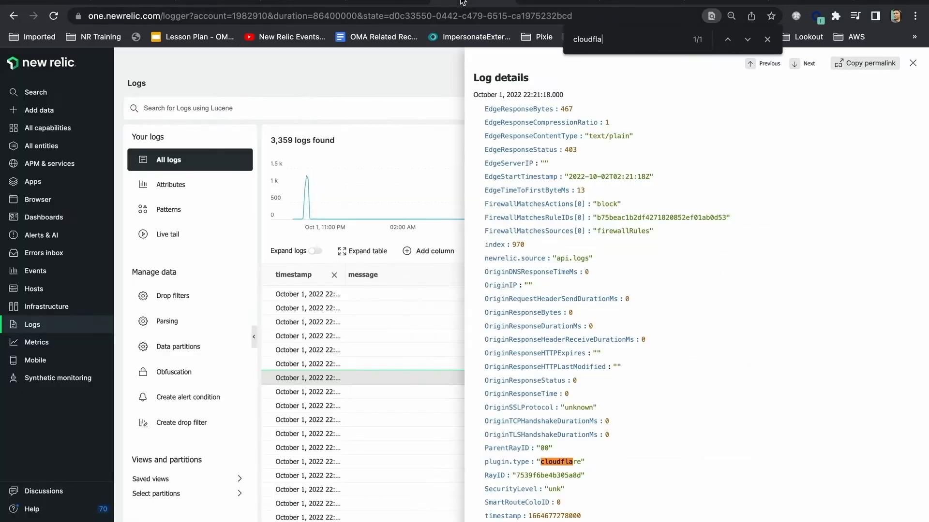
pyautogui.moveTo(43, 312)
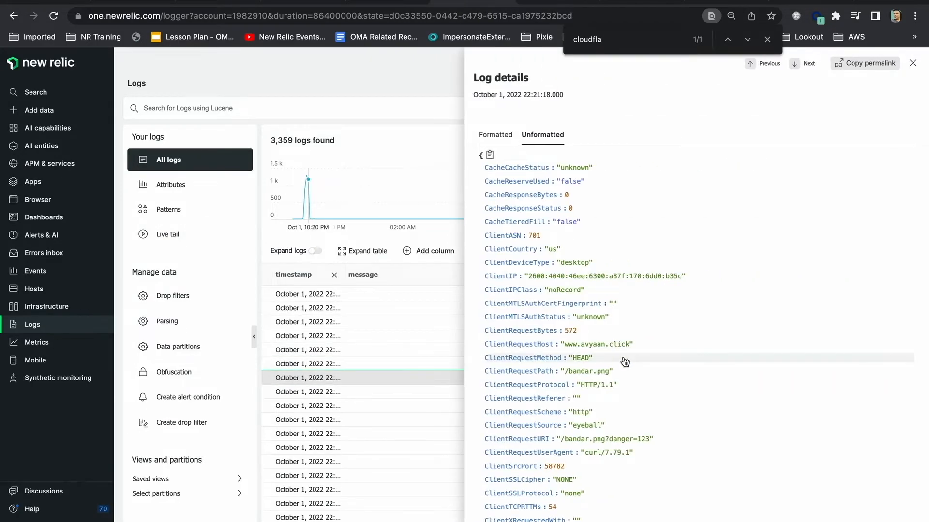
# Scroll through the Cloudflare log entry's details to review request fields like host and path.
pyautogui.scroll(-3)
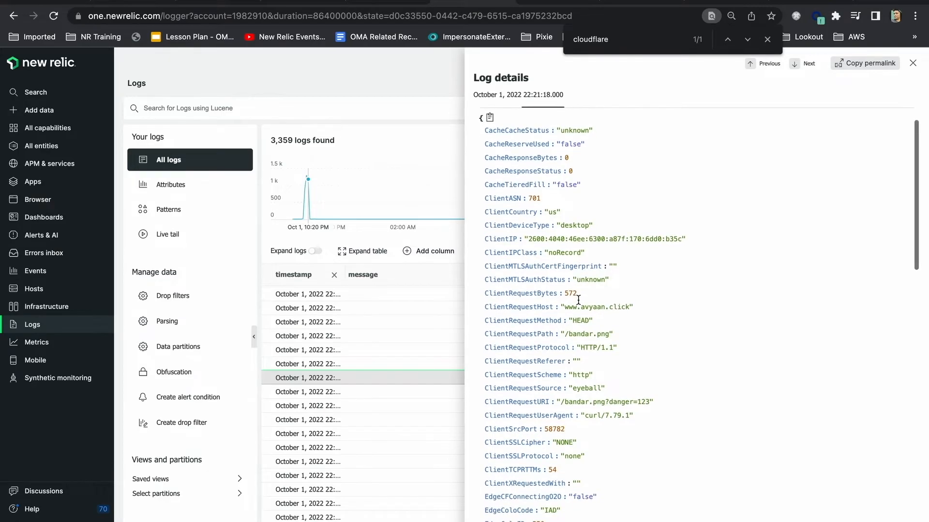
pyautogui.moveTo(579, 304)
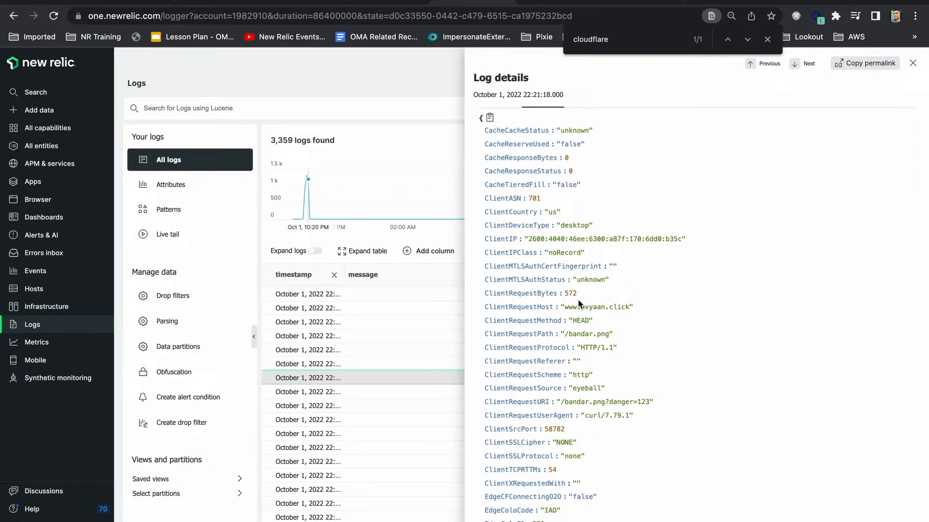
pyautogui.scroll(-3)
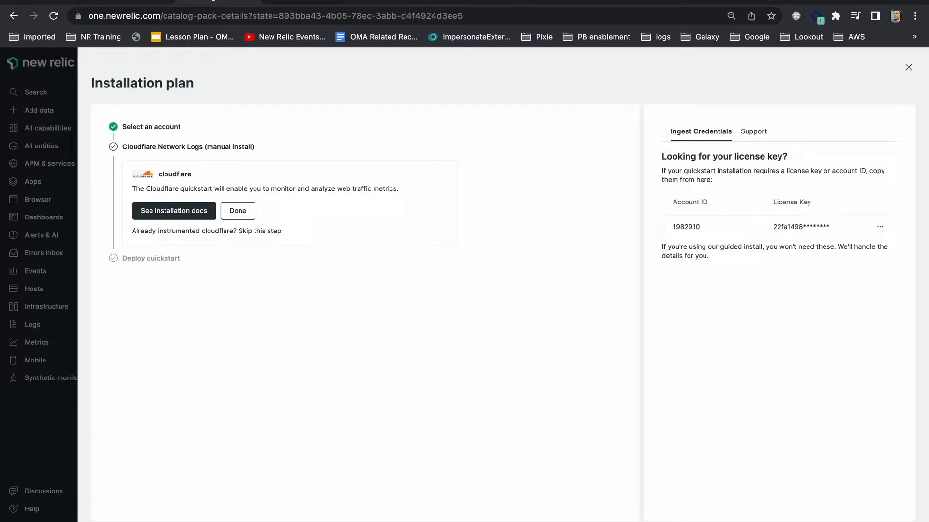
pyautogui.moveTo(248, 70)
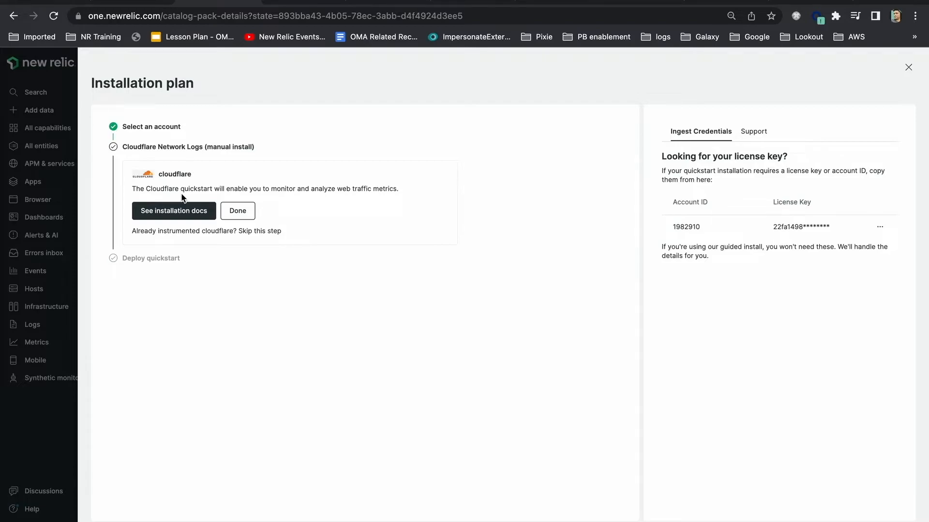
# Mark the manual-install step complete and open the deployed Cloudflare Logs dashboard.
pyautogui.click(237, 211)
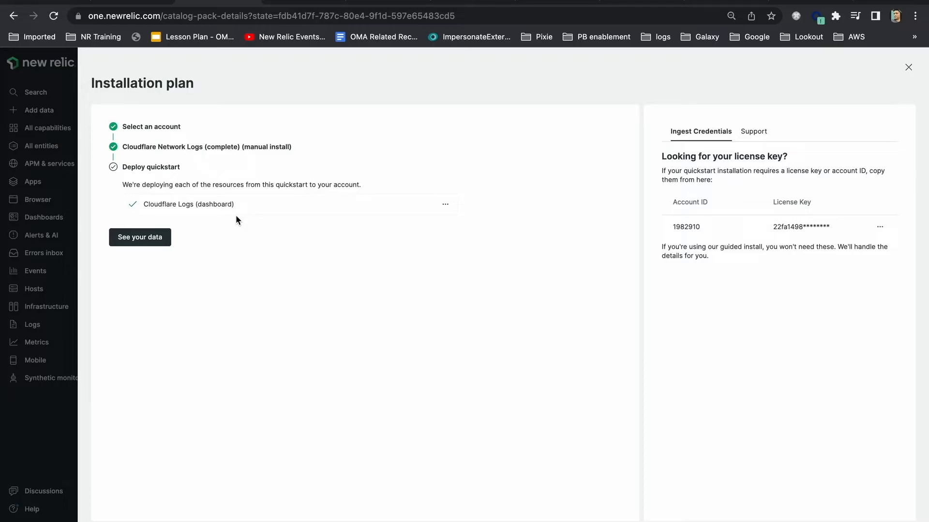
pyautogui.moveTo(159, 241)
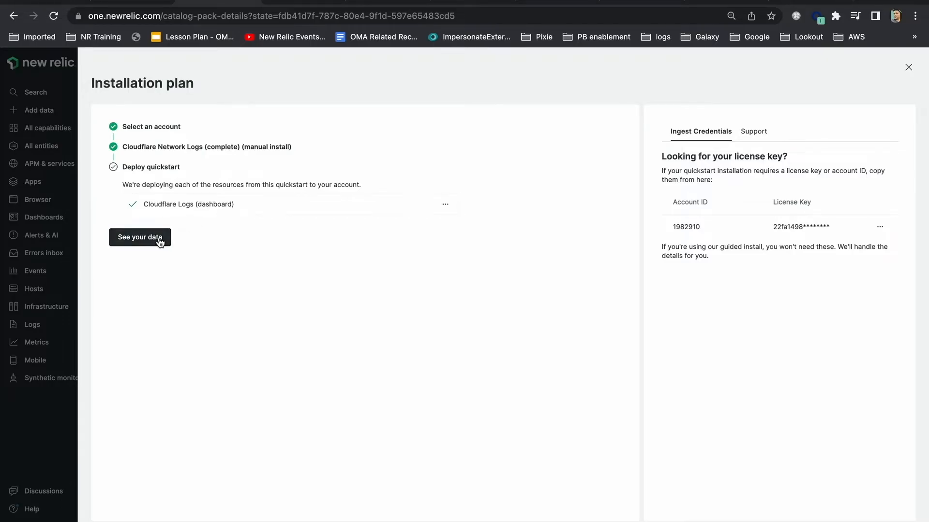
pyautogui.click(140, 237)
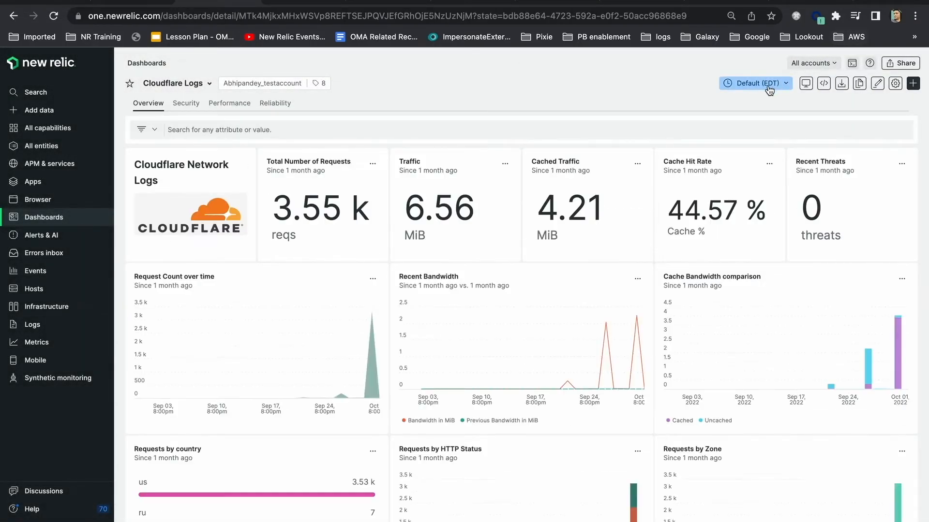
# Set the Cloudflare Logs dashboard time range to the last 7 days and view the Security page.
pyautogui.click(755, 83)
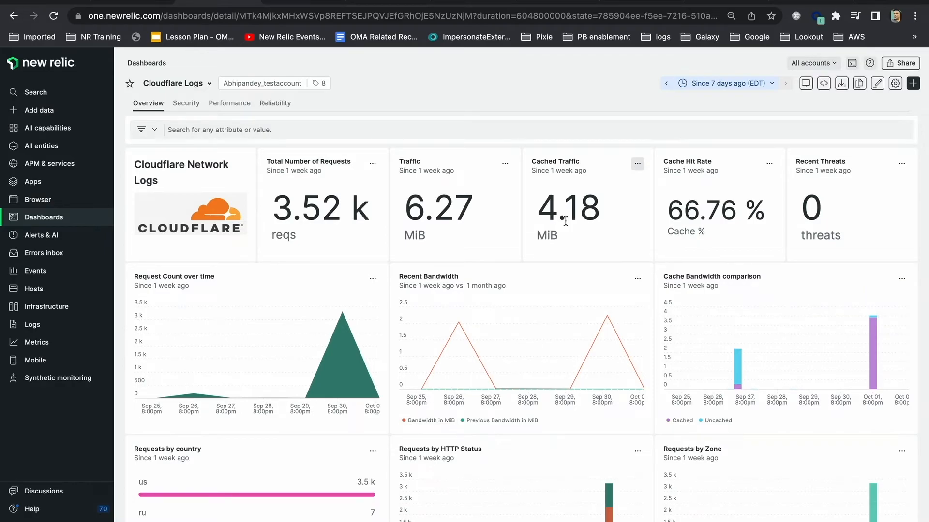
pyautogui.moveTo(515, 384)
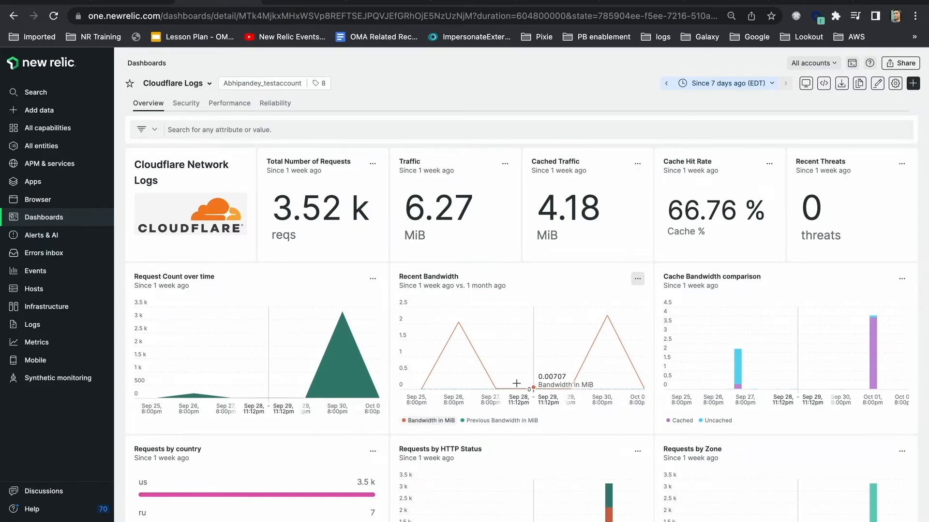
pyautogui.scroll(-3)
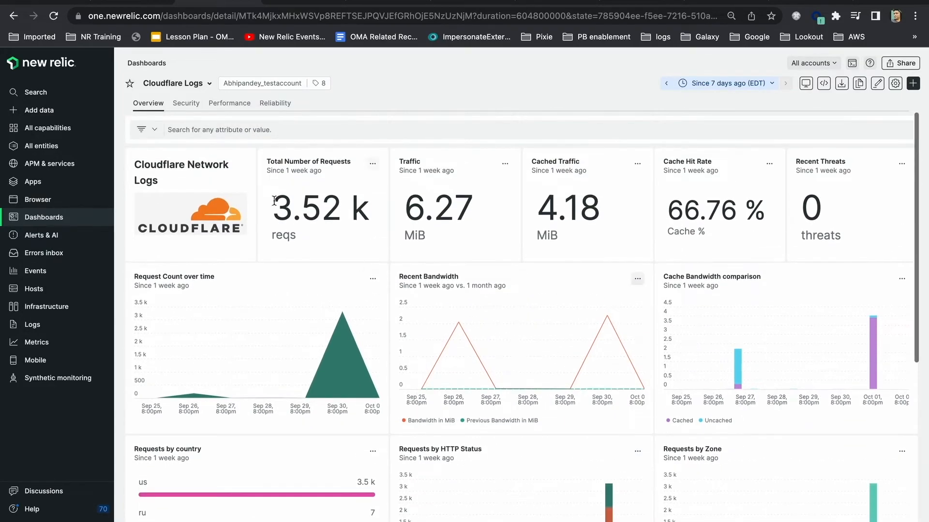
pyautogui.click(186, 103)
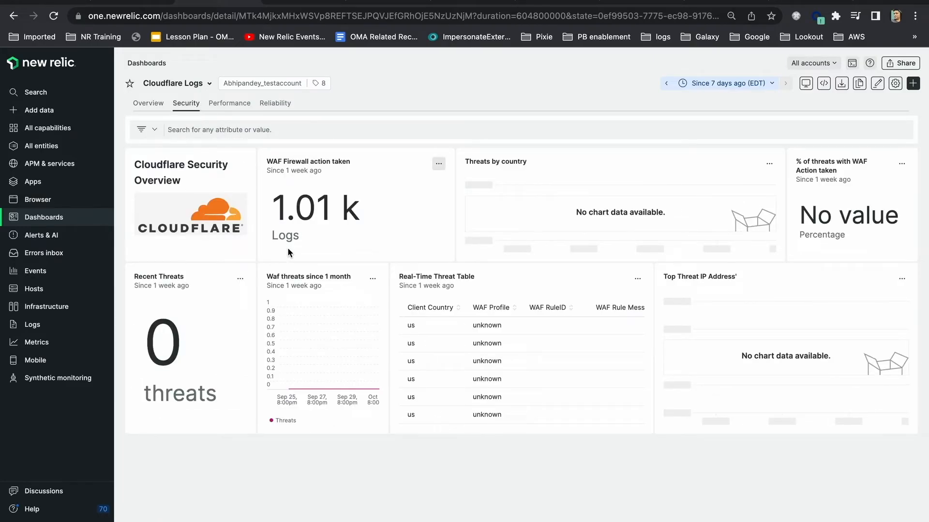
pyautogui.moveTo(337, 240)
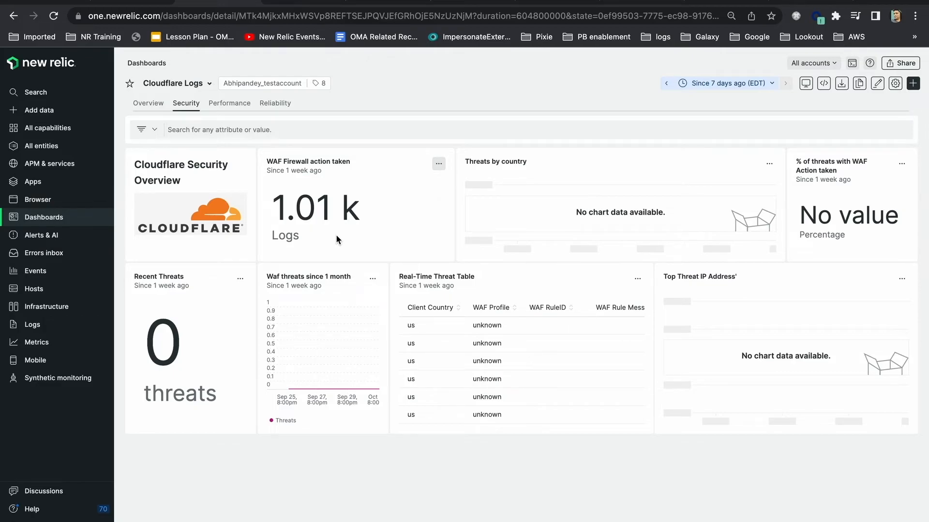
pyautogui.moveTo(419, 356)
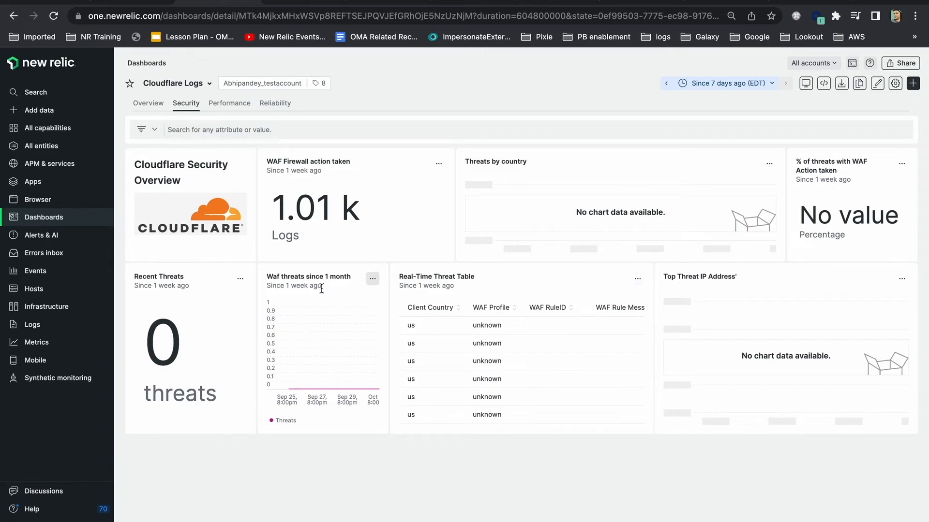
pyautogui.moveTo(312, 104)
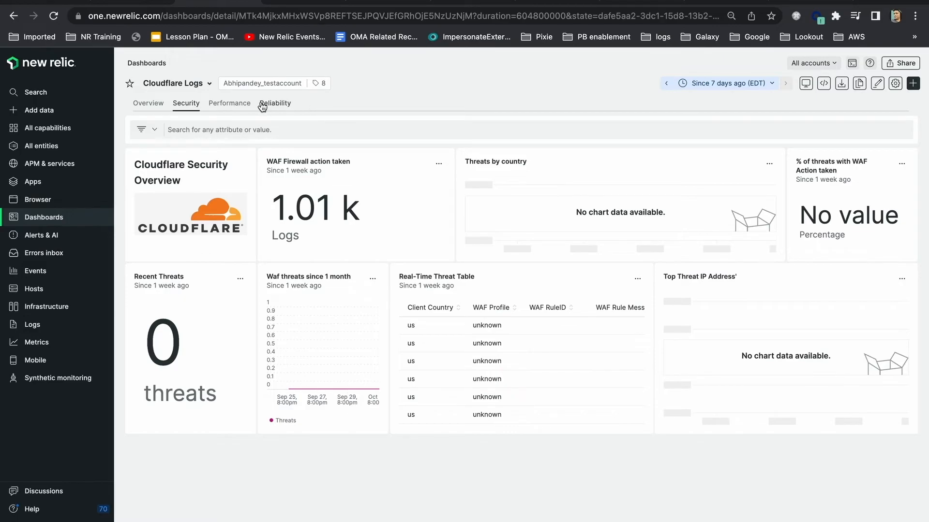
# Switch to the Performance page showing 3.52k requests, 2.46k cached and 1.06k uncached.
pyautogui.click(229, 103)
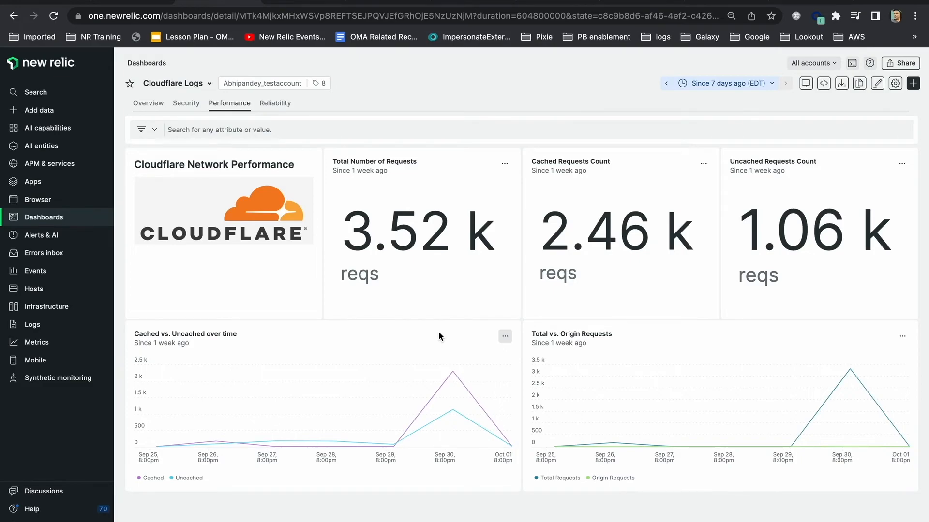
pyautogui.moveTo(134, 104)
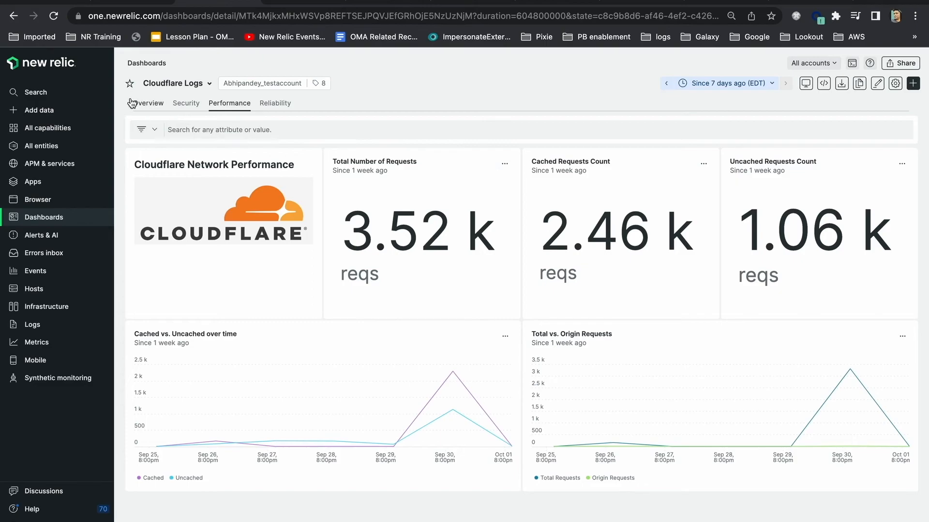
# Return to the Overview page: 3.52k requests, 6.27 MiB traffic, 66.76% cache hit rate.
pyautogui.click(147, 103)
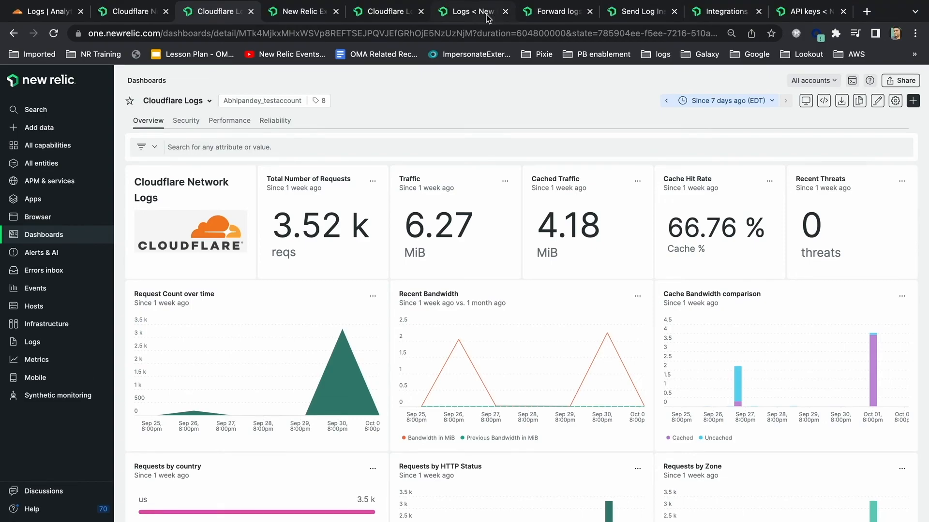
pyautogui.moveTo(559, 12)
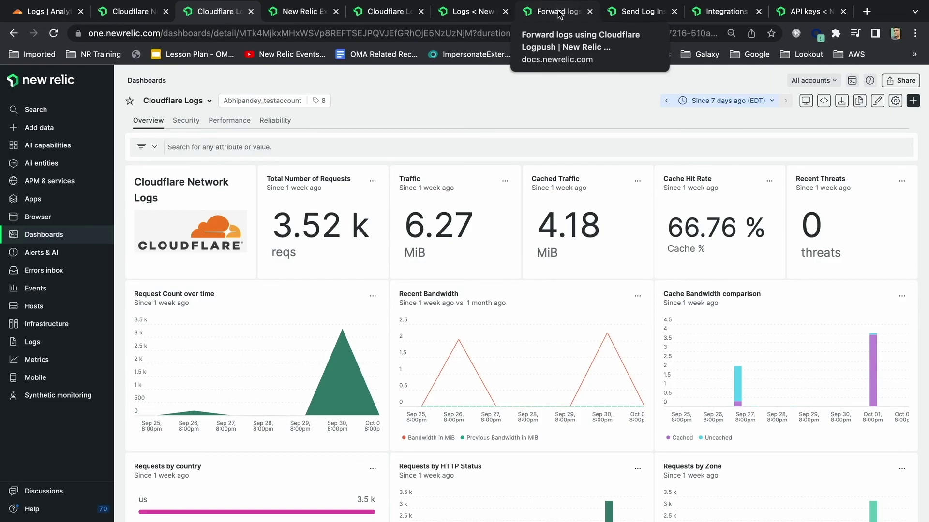